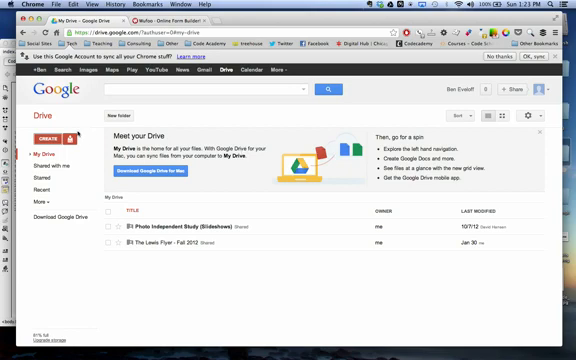
Create a new form from Google Drive's CREATE menu
{"action": "left_click", "coordinate": [45, 133]}
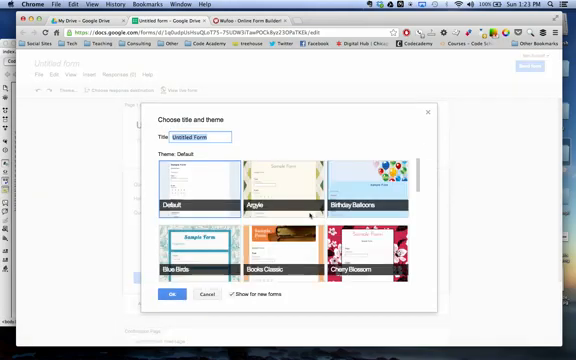
Title the form 'My Form' with the Default theme and confirm
{"action": "scroll", "scroll_direction": "down", "scroll_amount": 3}
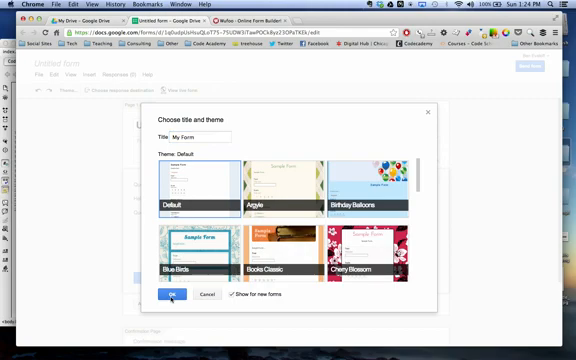
{"action": "left_click", "coordinate": [166, 296]}
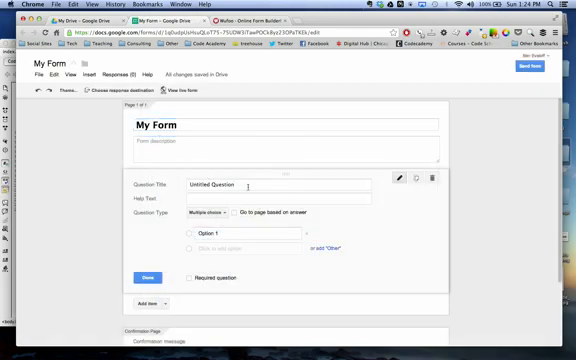
{"action": "mouse_move", "coordinate": [430, 232]}
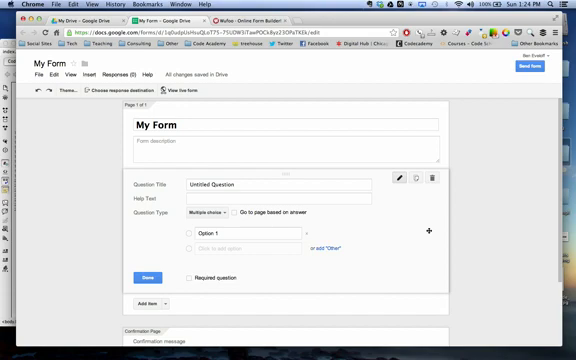
Make the first question 'Name' a required single-line text answer, then add another item
{"action": "left_click", "coordinate": [280, 189]}
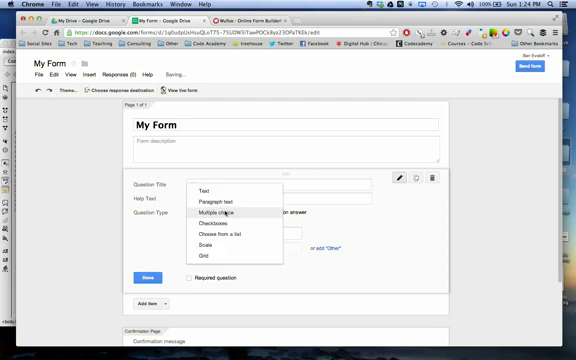
{"action": "mouse_move", "coordinate": [210, 218]}
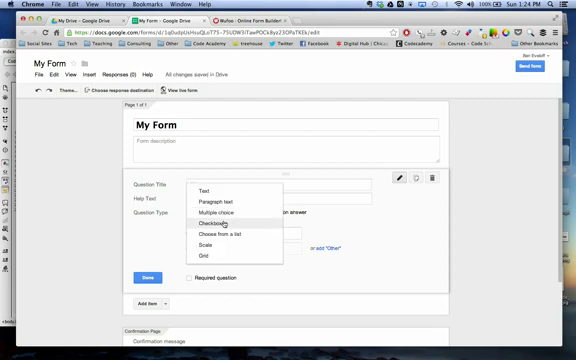
{"action": "mouse_move", "coordinate": [225, 237]}
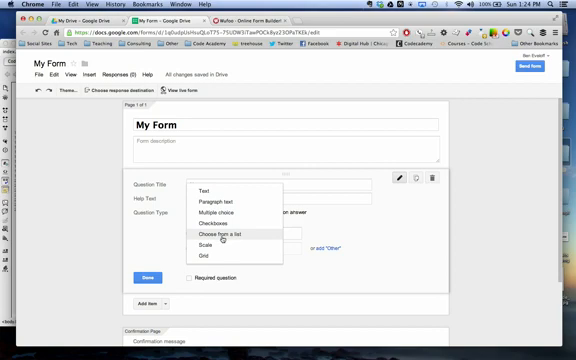
{"action": "mouse_move", "coordinate": [207, 193]}
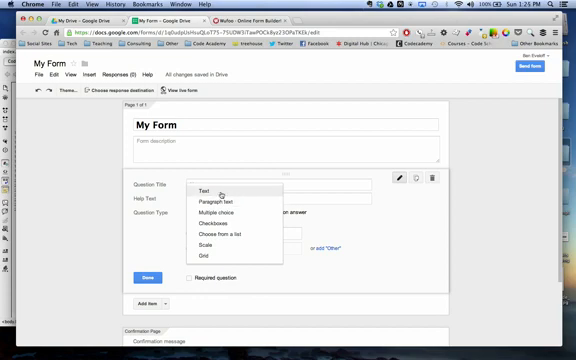
{"action": "mouse_move", "coordinate": [221, 200]}
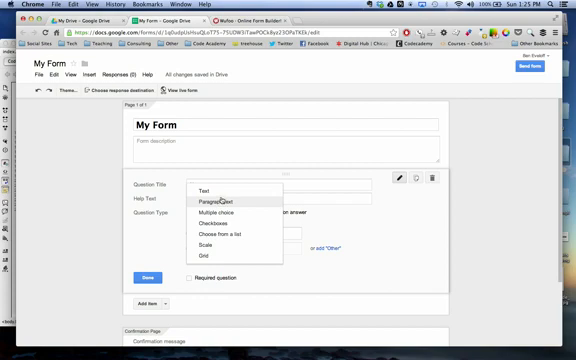
{"action": "left_click", "coordinate": [200, 191]}
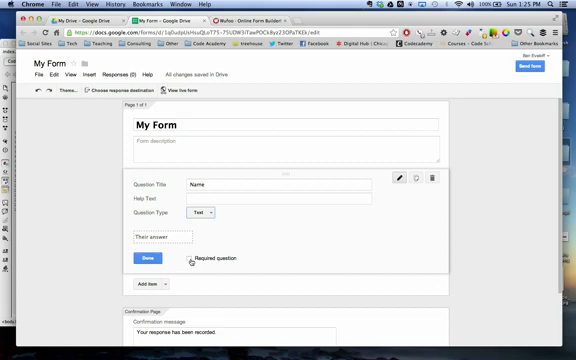
{"action": "left_click", "coordinate": [191, 260]}
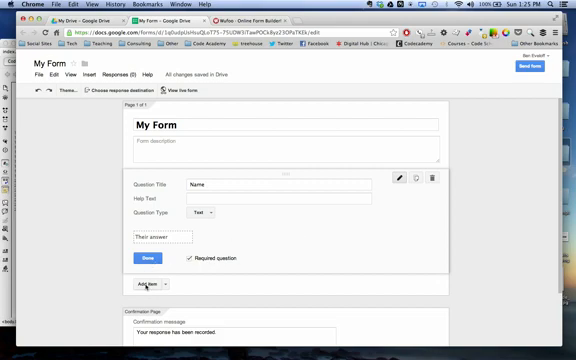
{"action": "left_click", "coordinate": [142, 262]}
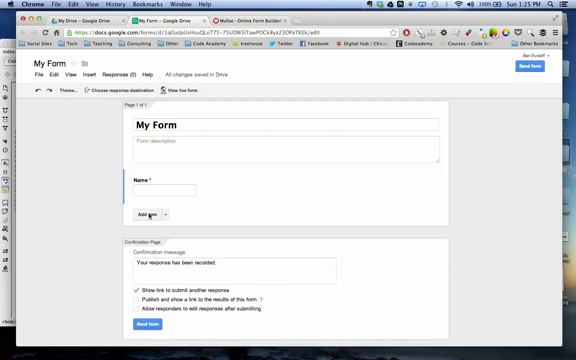
Add a required short-text 'Email' question below Name and finish editing it
{"action": "left_click", "coordinate": [150, 214]}
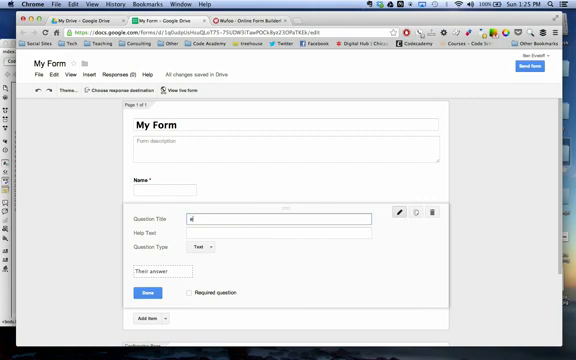
{"action": "type", "text": "Email"}
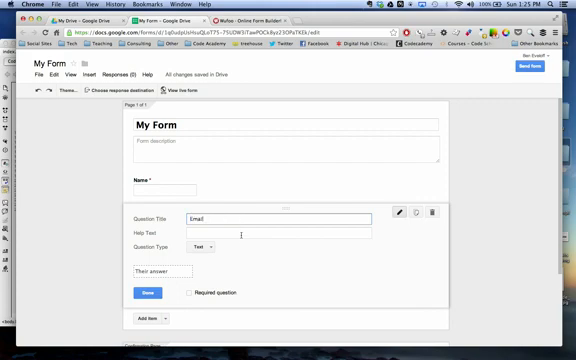
{"action": "left_click", "coordinate": [200, 244]}
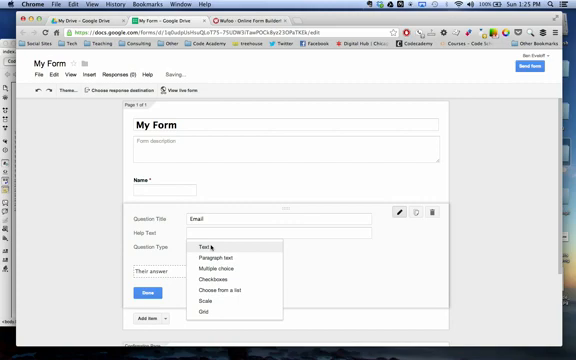
{"action": "left_click", "coordinate": [205, 245]}
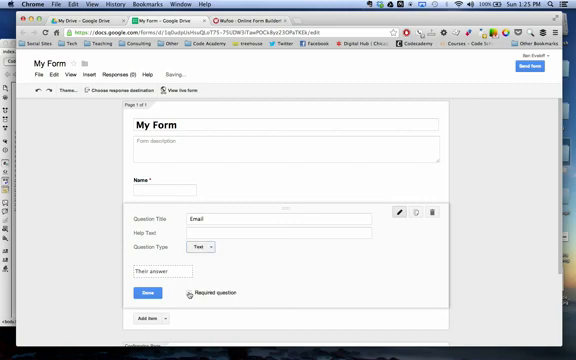
{"action": "left_click", "coordinate": [190, 296]}
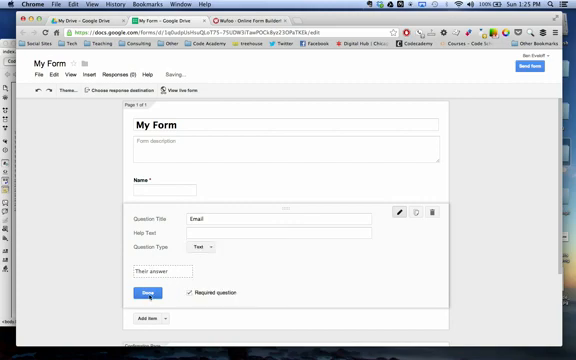
{"action": "left_click", "coordinate": [145, 298]}
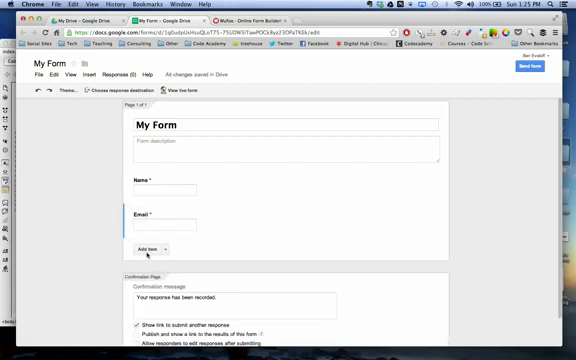
Add a required 'Message' question with a Paragraph text answer after Email
{"action": "left_click", "coordinate": [142, 246]}
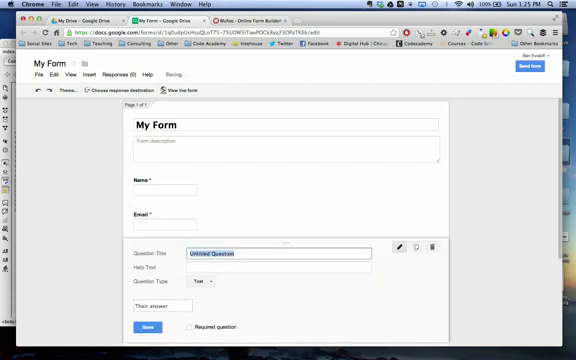
{"action": "type", "text": "Message"}
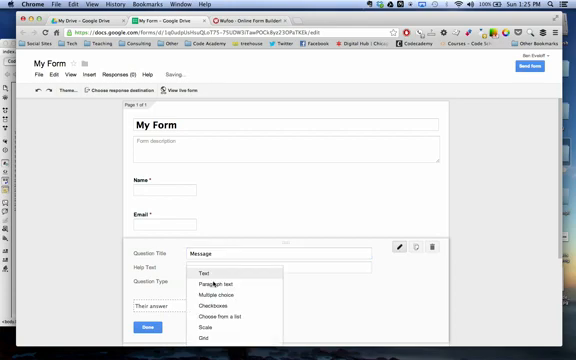
{"action": "left_click", "coordinate": [215, 287]}
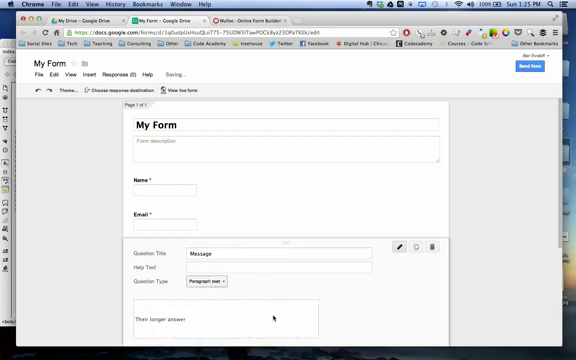
{"action": "scroll", "scroll_direction": "down", "scroll_amount": 3}
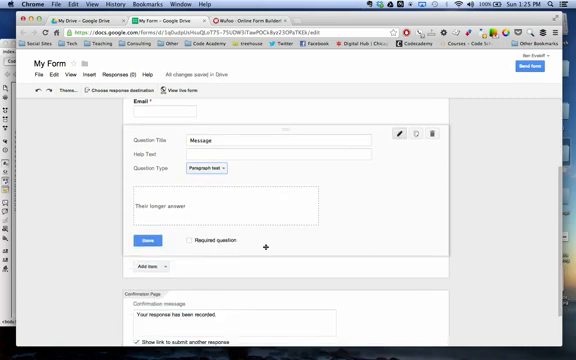
{"action": "left_click", "coordinate": [188, 242]}
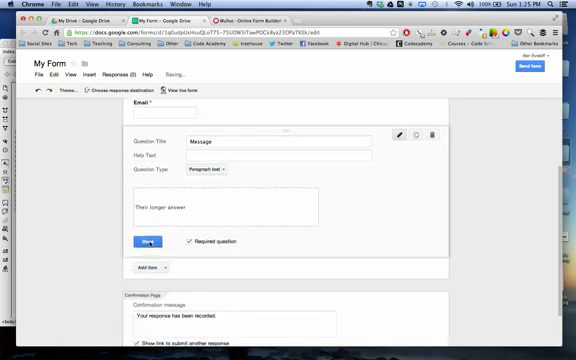
{"action": "scroll", "scroll_direction": "up", "scroll_amount": 3}
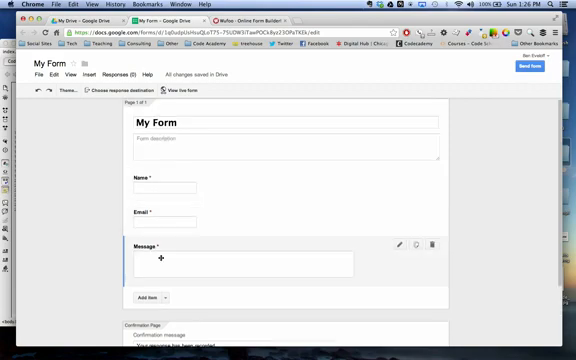
Untick 'Show link to submit another response' on the Confirmation Page
{"action": "scroll", "scroll_direction": "down", "scroll_amount": 3}
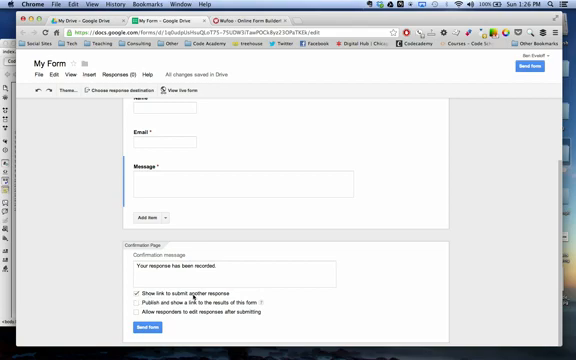
{"action": "left_click", "coordinate": [128, 294]}
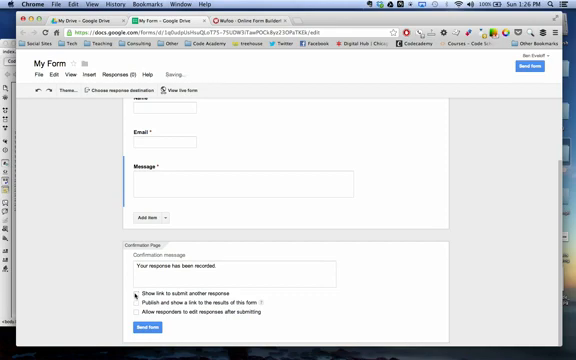
{"action": "left_click", "coordinate": [130, 291]}
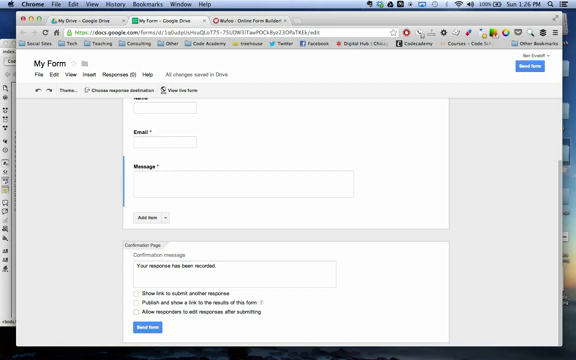
{"action": "left_click", "coordinate": [230, 270]}
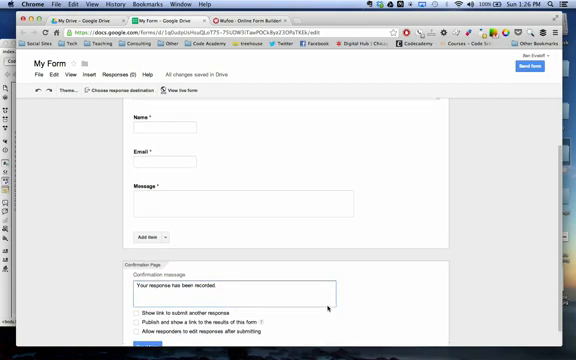
{"action": "scroll", "scroll_direction": "down", "scroll_amount": 3}
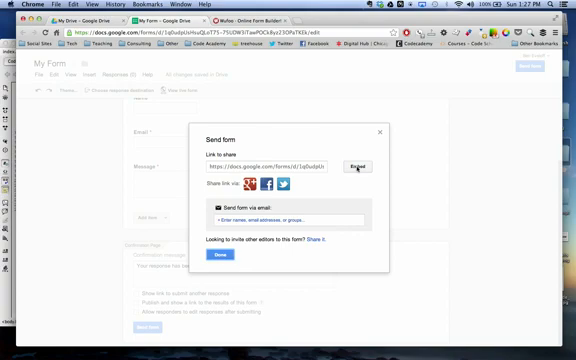
Get My Form's iframe embed code from the Send form options
{"action": "left_click", "coordinate": [352, 167]}
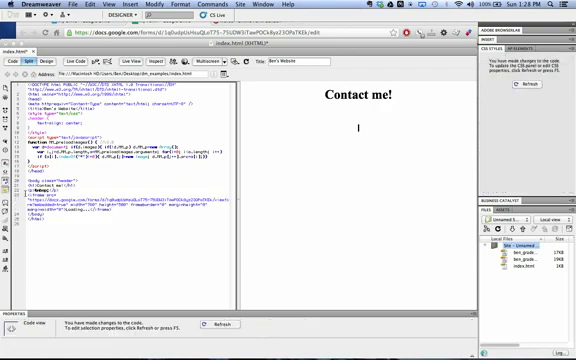
Refresh Design view and preview the 'Contact me!' page in Google Chrome
{"action": "left_click", "coordinate": [221, 324]}
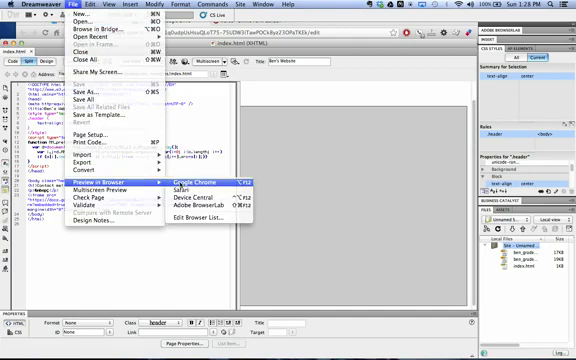
{"action": "left_click", "coordinate": [209, 177]}
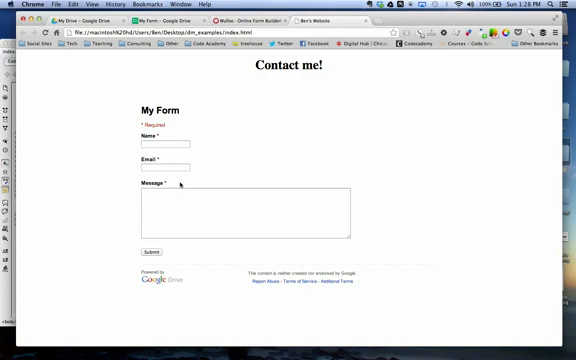
{"action": "mouse_move", "coordinate": [187, 175]}
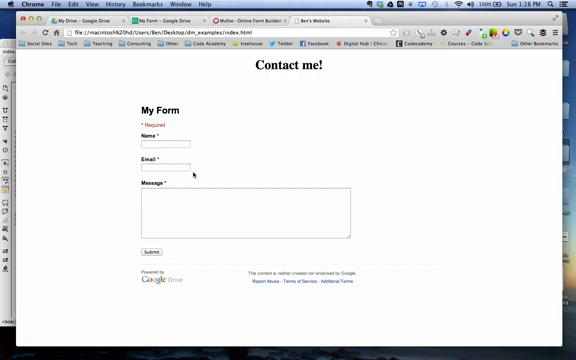